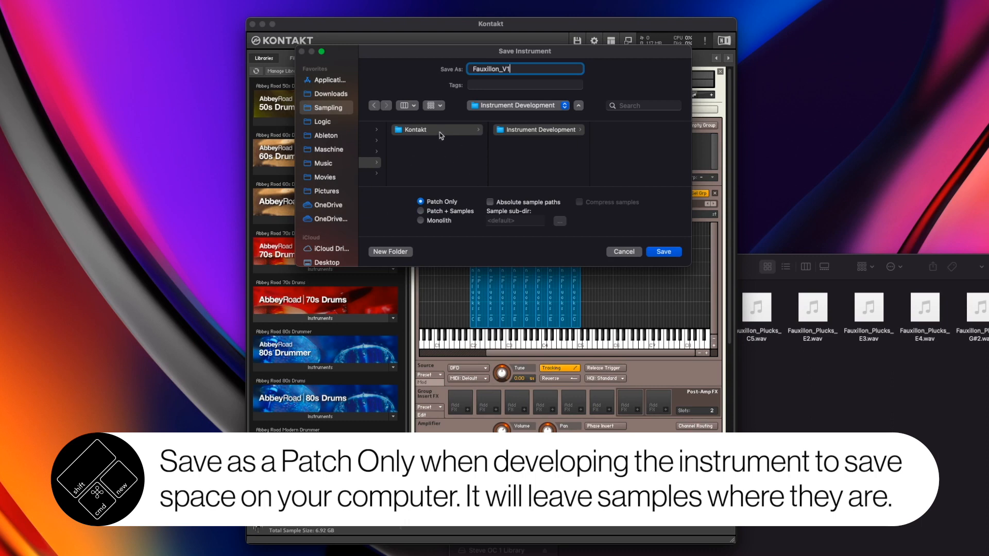
pyautogui.moveTo(434, 148)
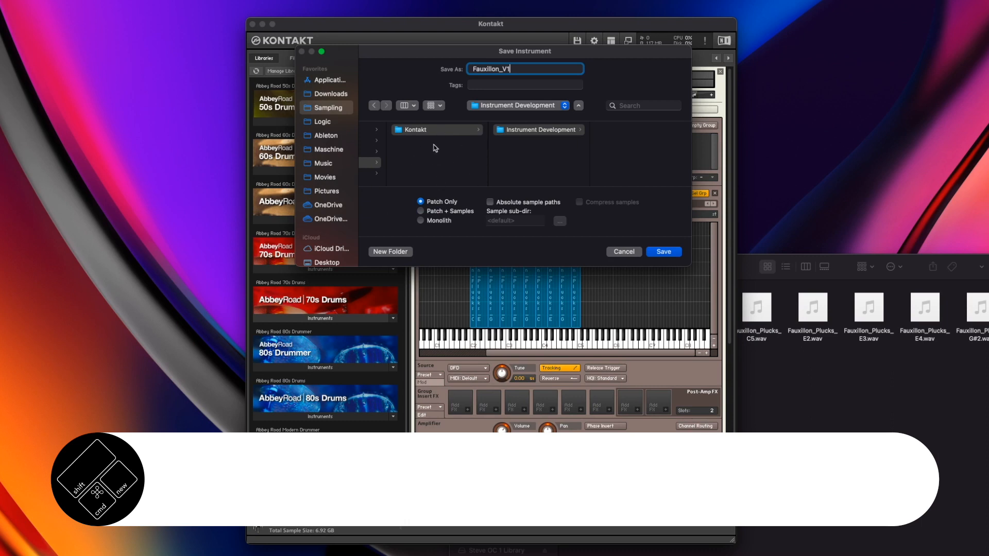